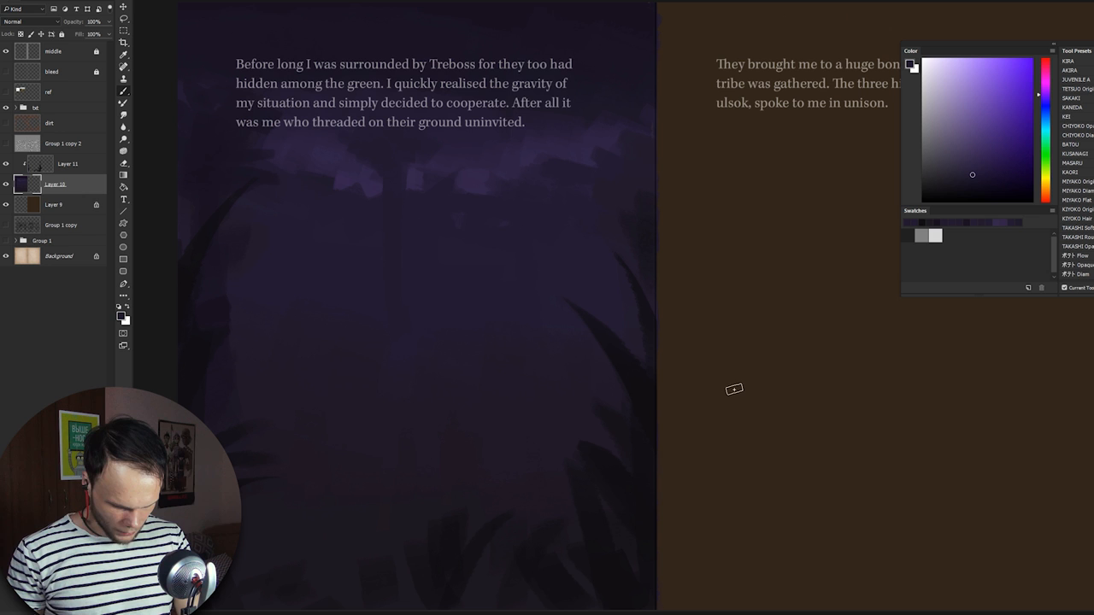
# Step: Paint a glowing yellow fire shape in the middle of the jungle scene
pyautogui.moveTo(513, 376); pyautogui.dragTo(525, 333)
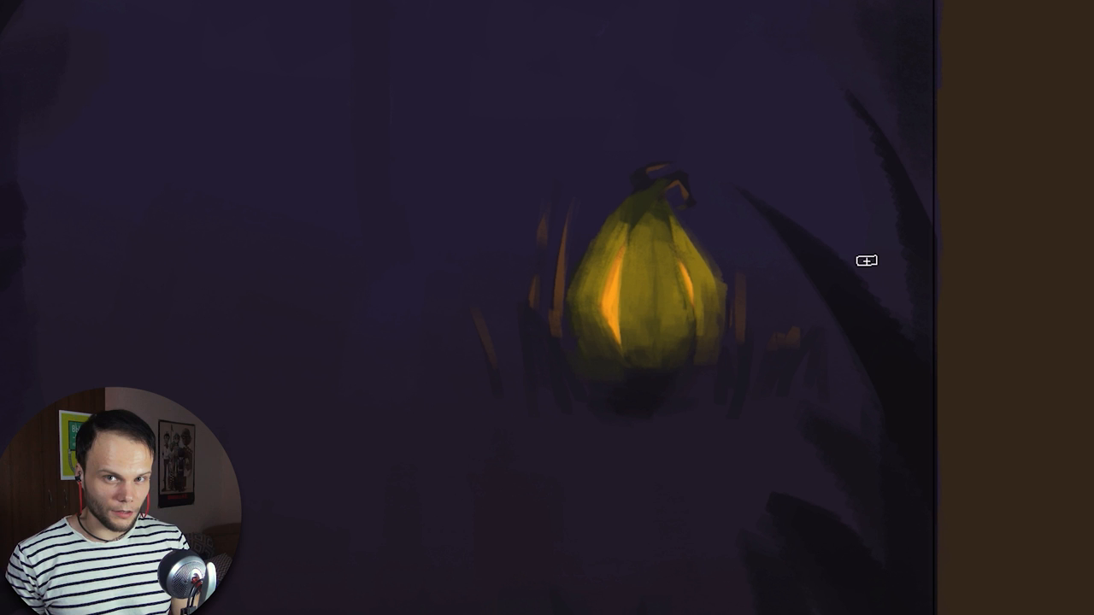
pyautogui.moveTo(783, 366)
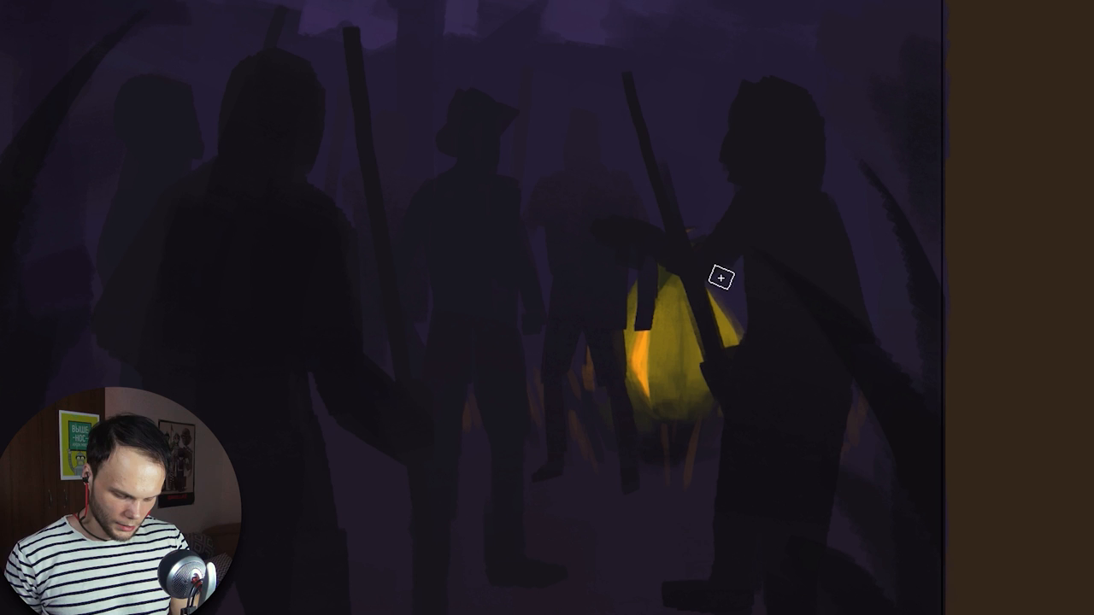
# Step: Sample a dark colour with Alt to block in staff-holding figure silhouettes around the fire
pyautogui.press('alt')
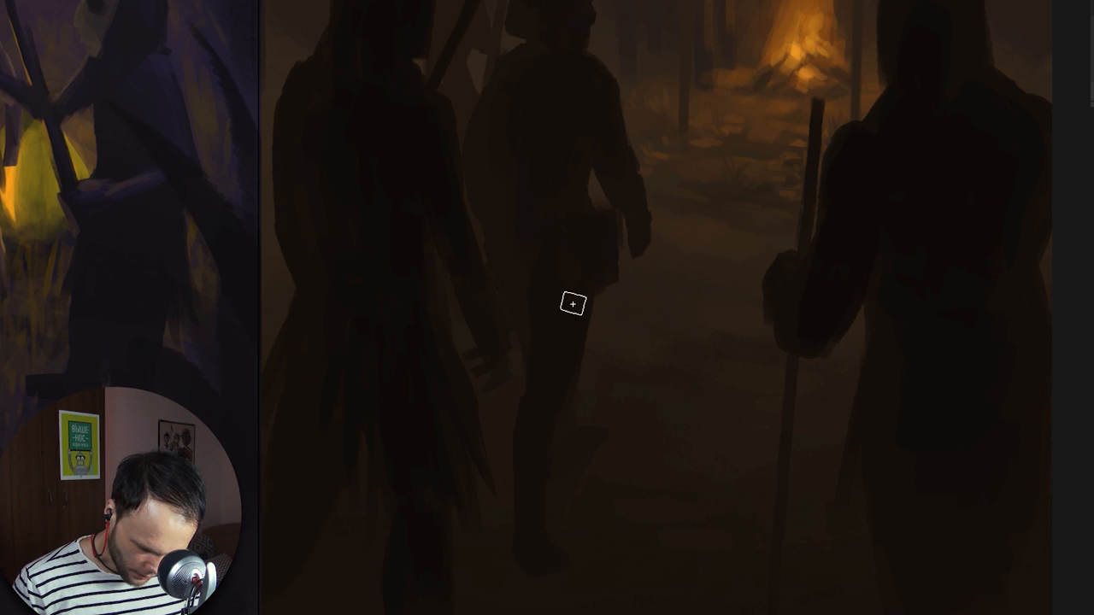
pyautogui.moveTo(763, 400)
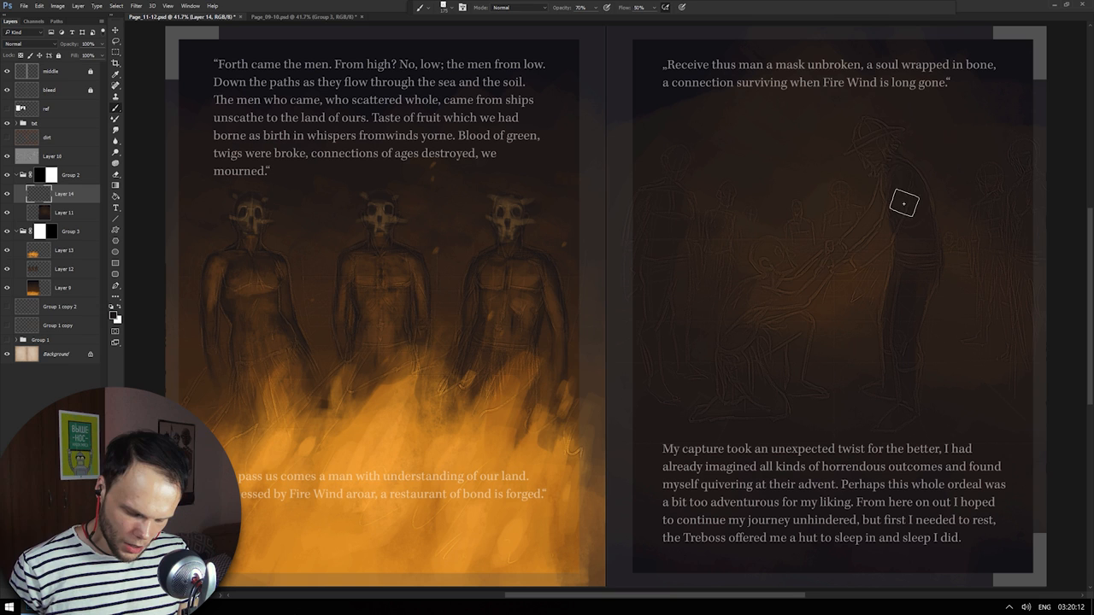
# Step: Brush warm orange light around the kneeling figure on the right page at 70% opacity
pyautogui.moveTo(903, 203); pyautogui.dragTo(749, 318)
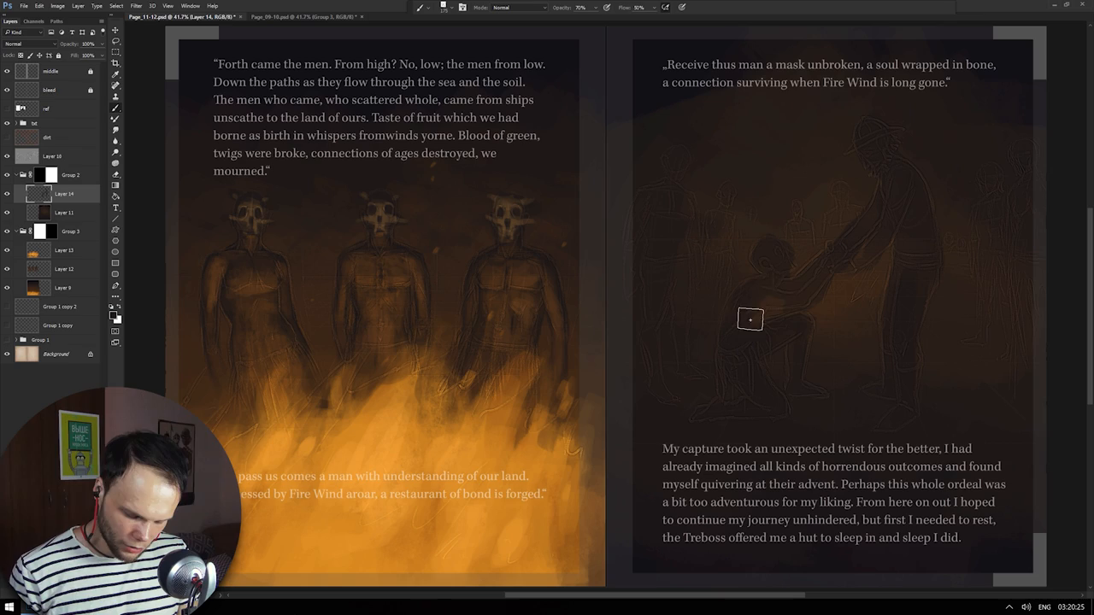